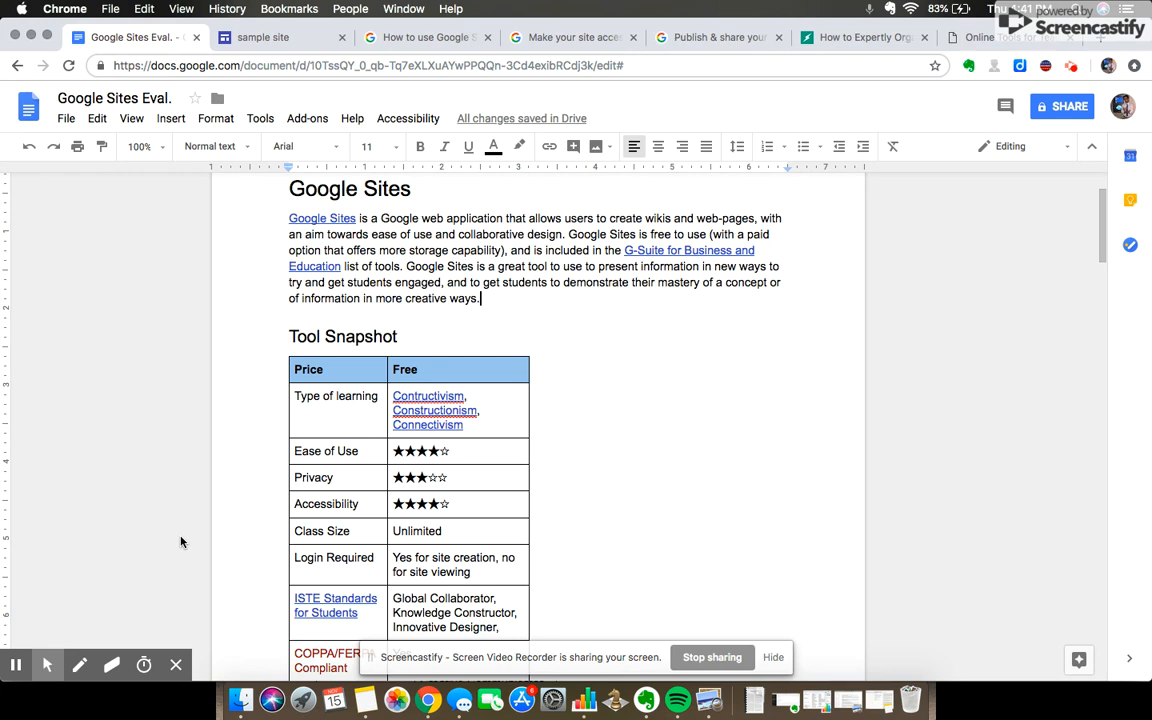
mouse_move(224, 226)
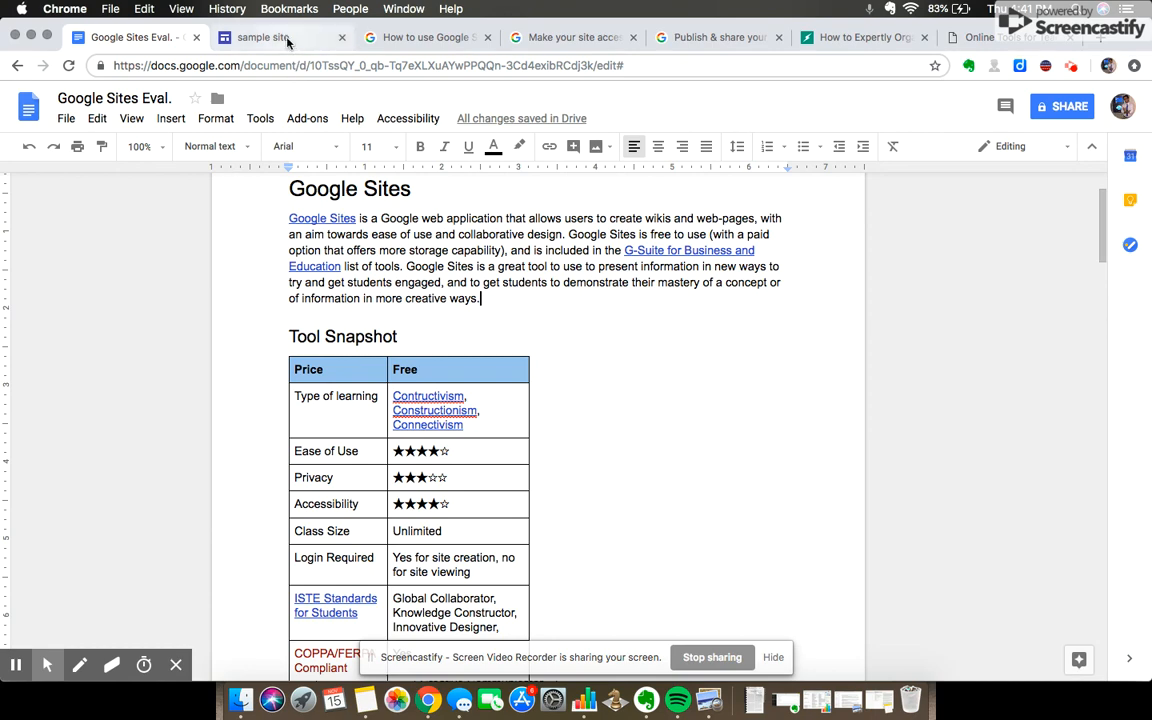
Switch from the evaluation doc to the 'sample site' editor with its empty header
click(264, 36)
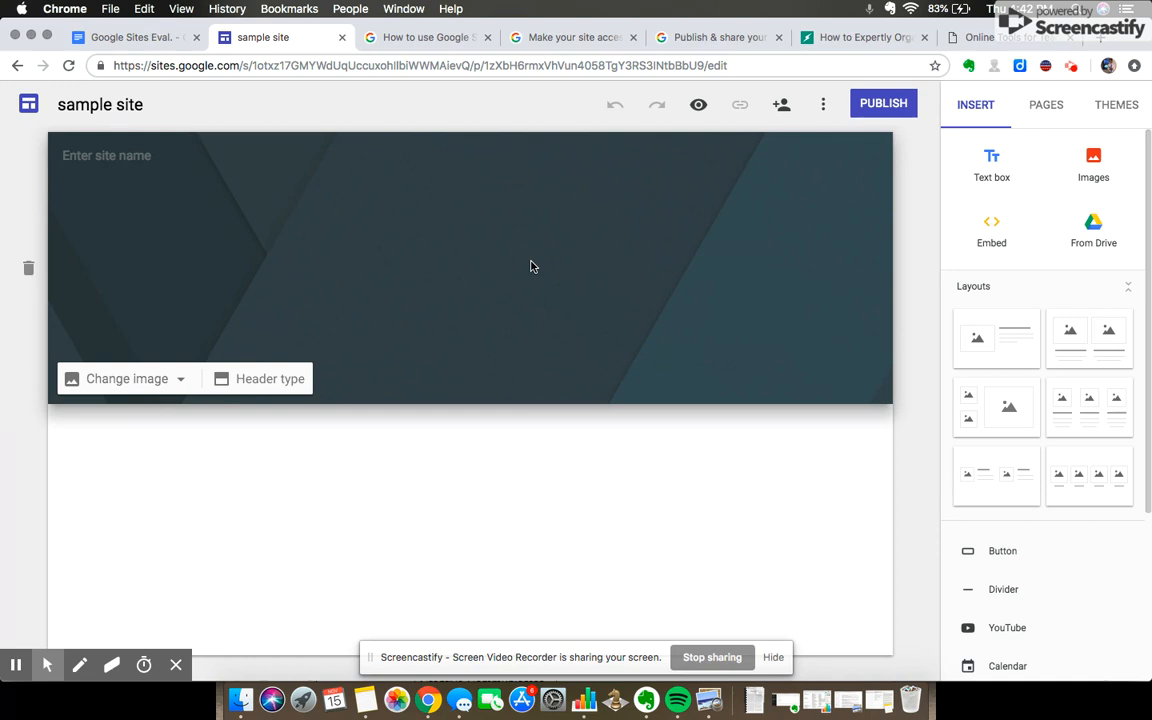
Show the Themes list (Simple, Aristotle, Diplomat, Vision, Level), then move to the publishing help article
click(1116, 104)
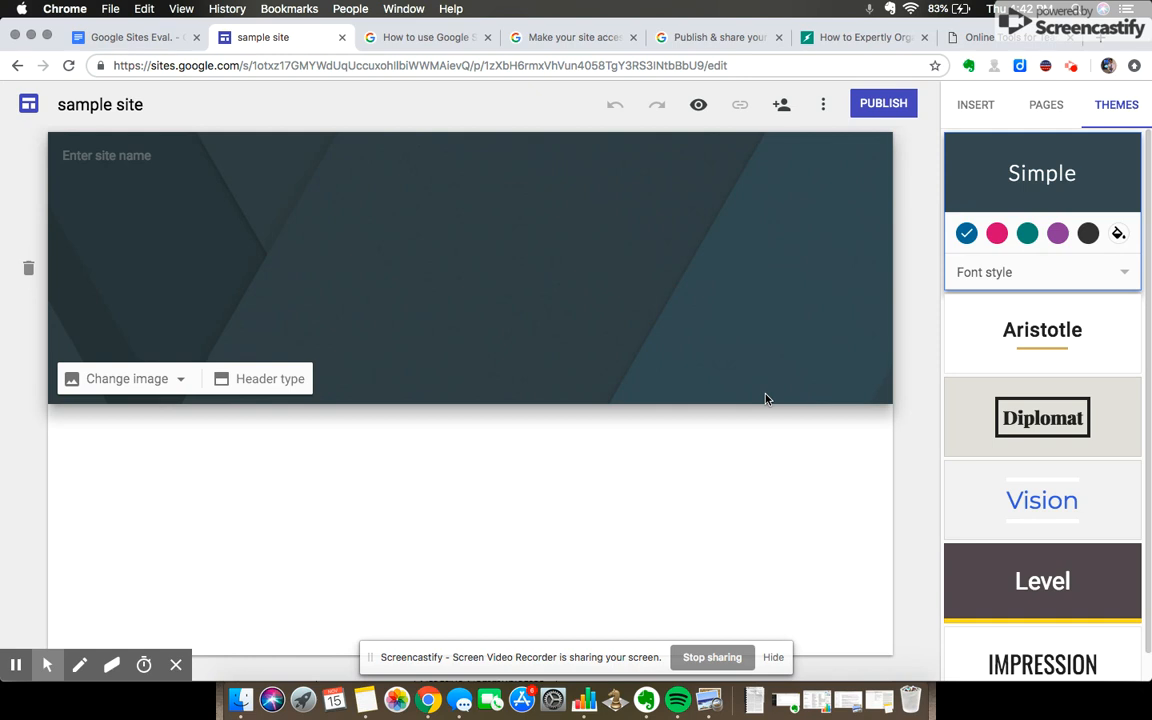
mouse_move(576, 206)
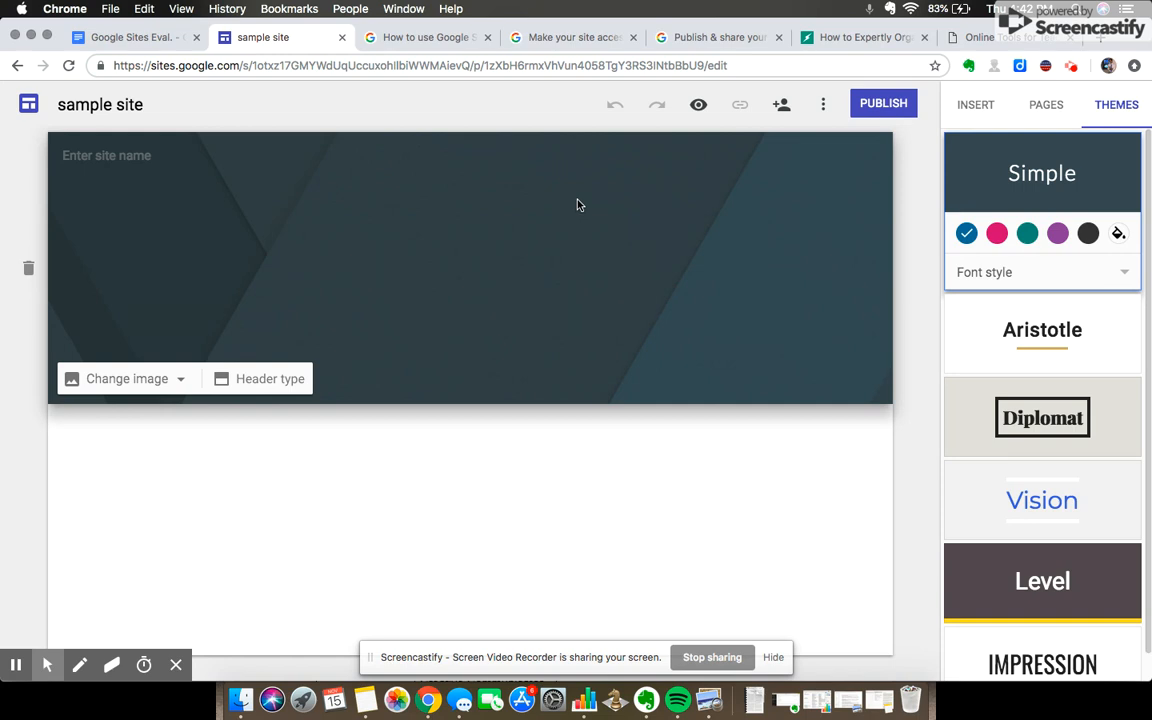
click(718, 36)
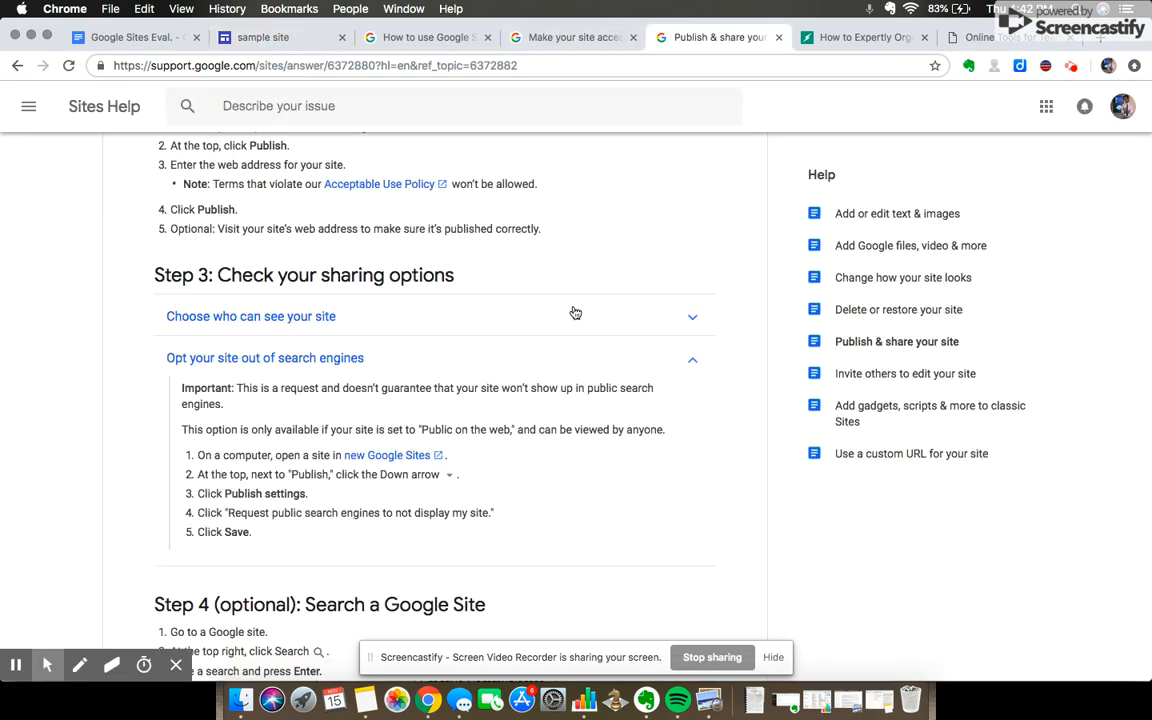
Skim the 'Publish & share your site' article, then move to 'Make your site accessible'
scroll(up, 3)
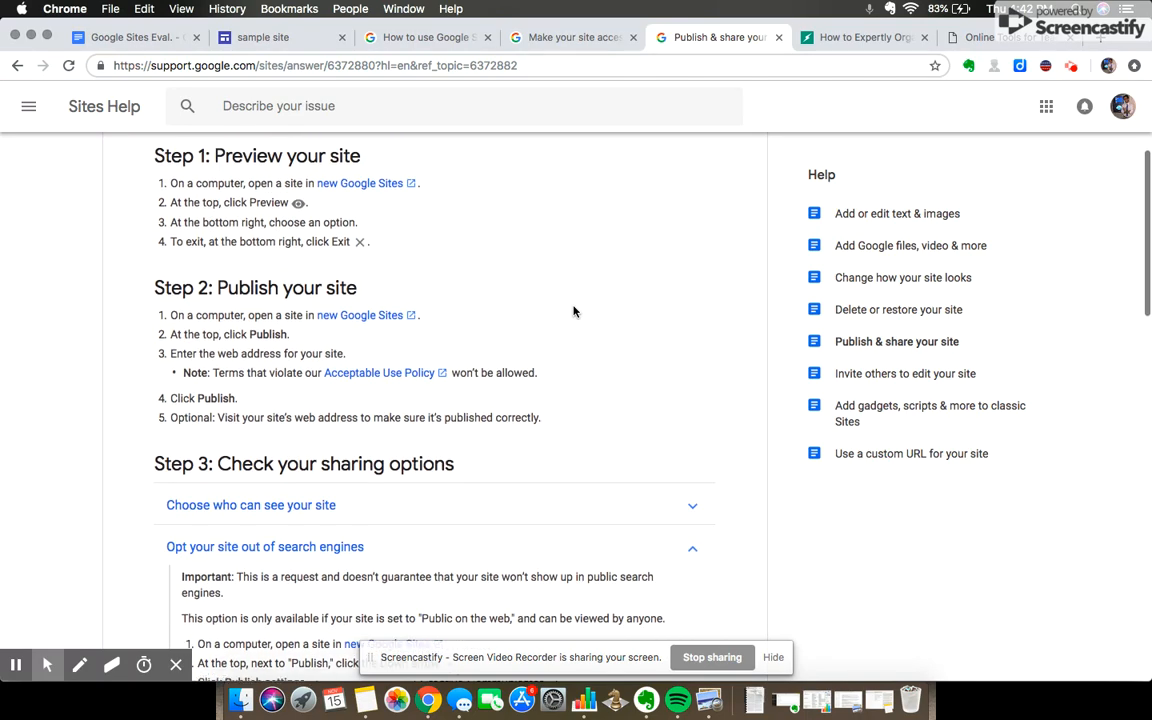
scroll(up, 3)
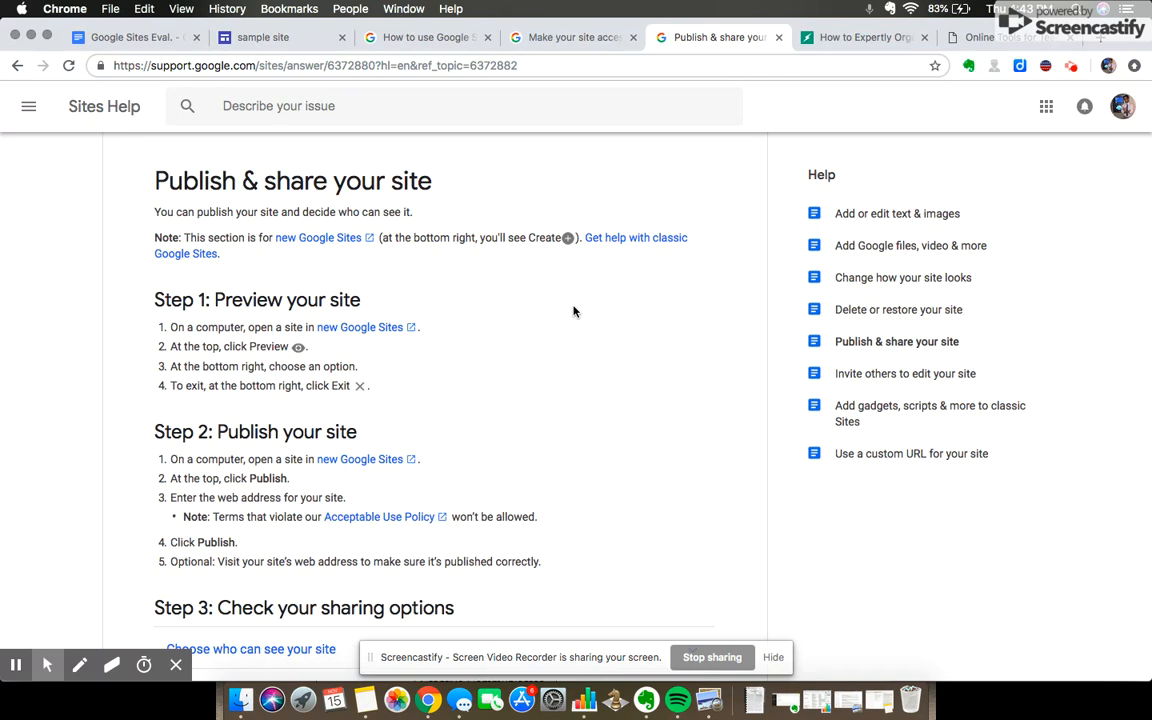
mouse_move(574, 32)
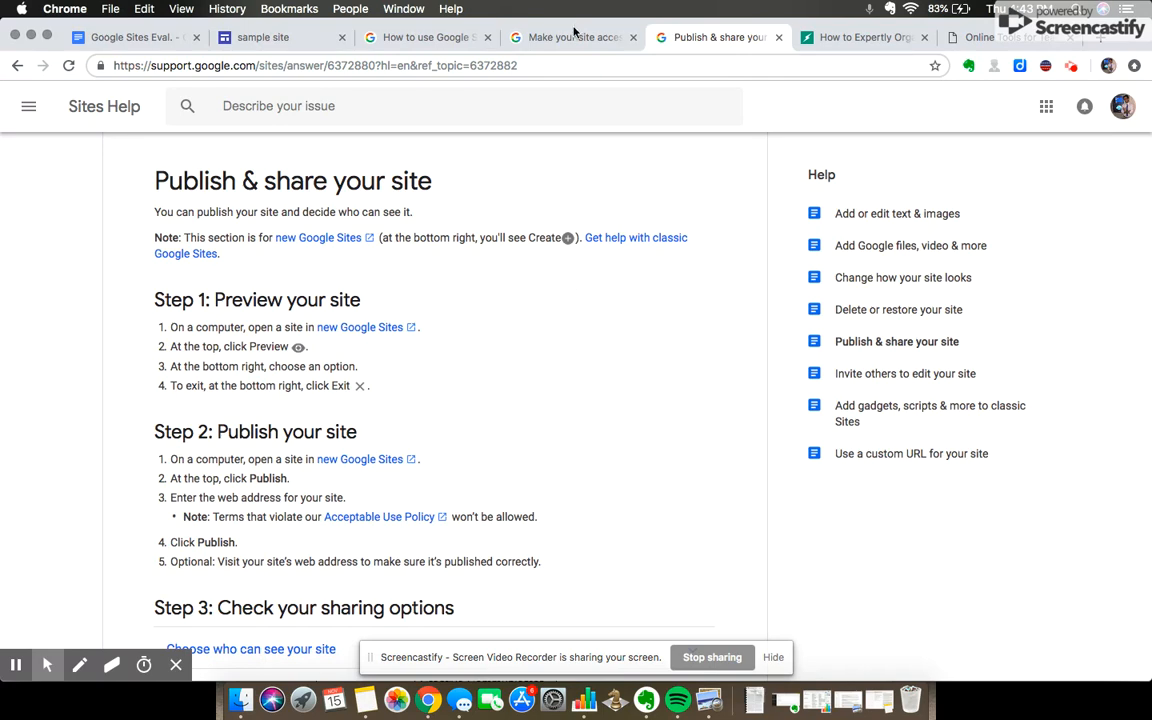
click(570, 36)
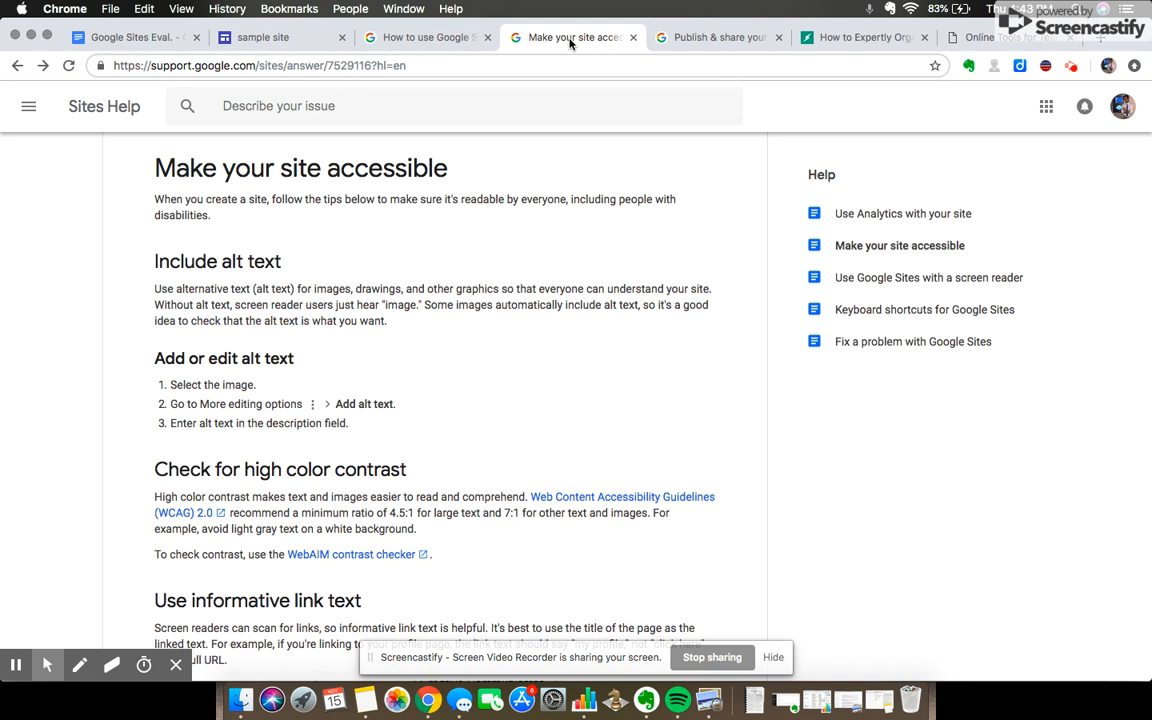
mouse_move(556, 218)
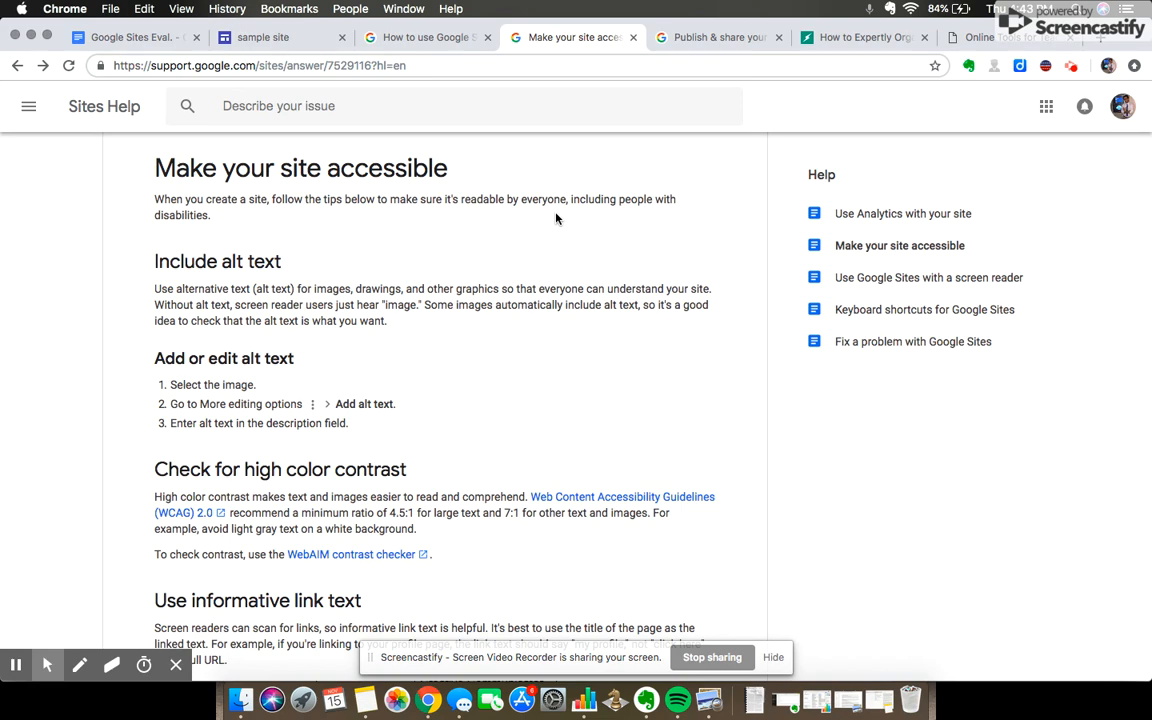
mouse_move(548, 206)
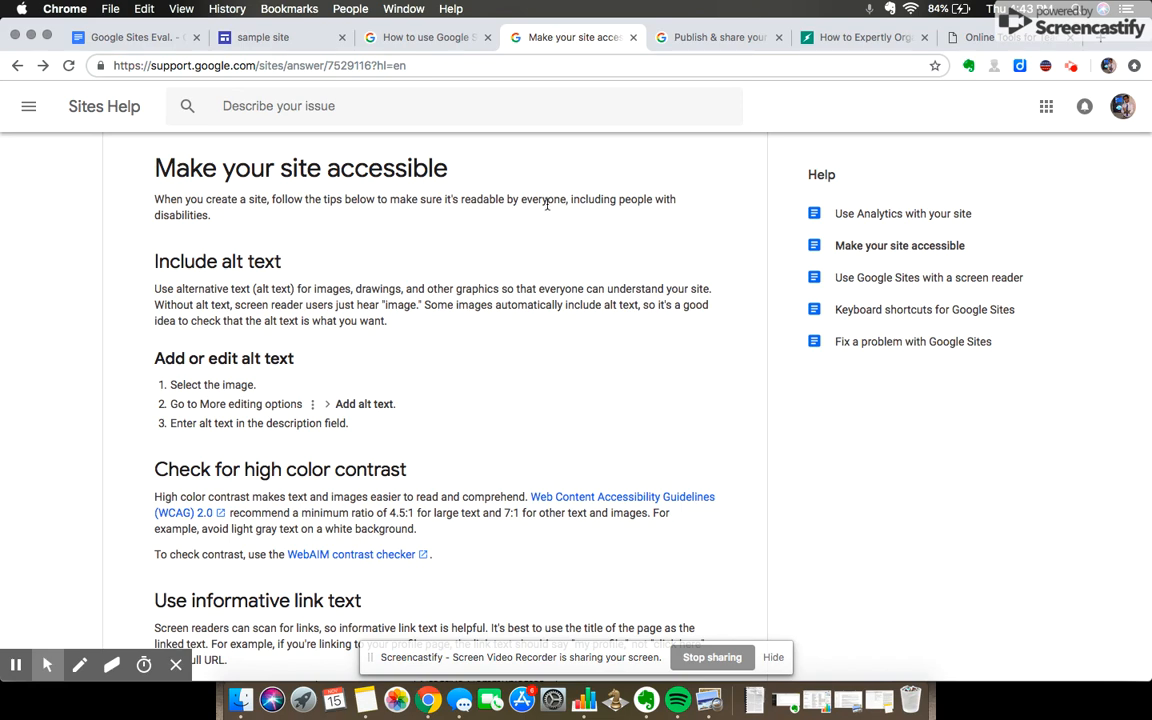
Revisit the Google Sites Eval doc, then show the Online Tools (blogs.umass.edu) home page
click(130, 36)
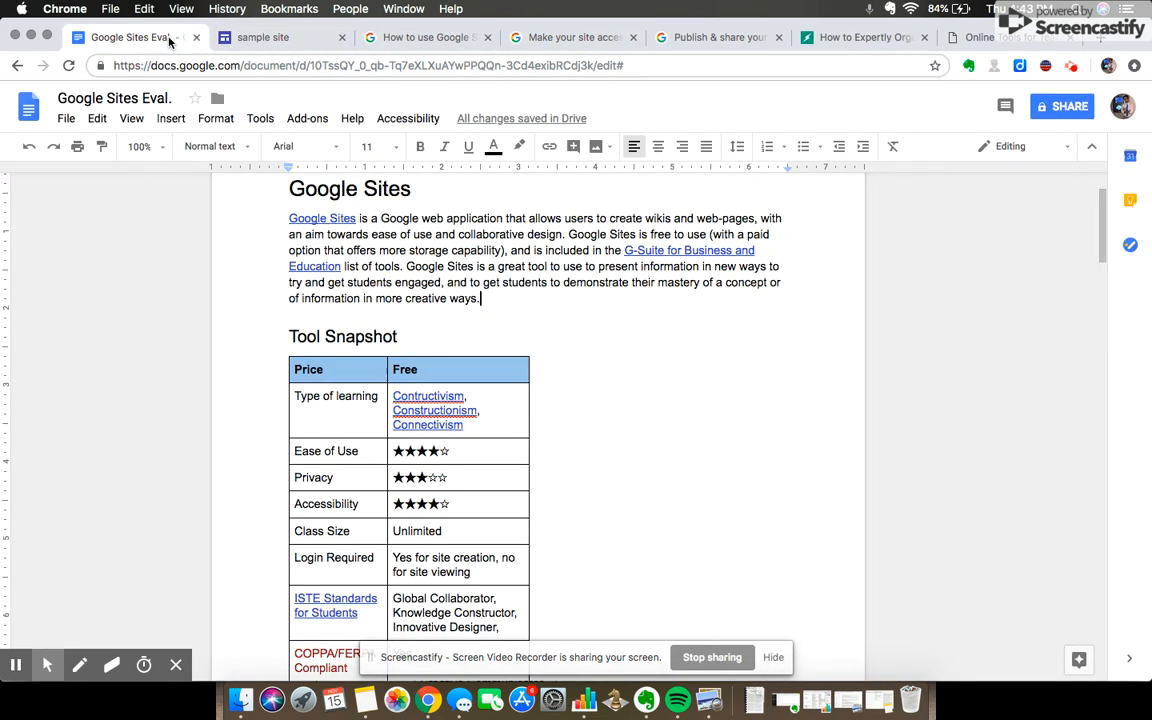
mouse_move(712, 360)
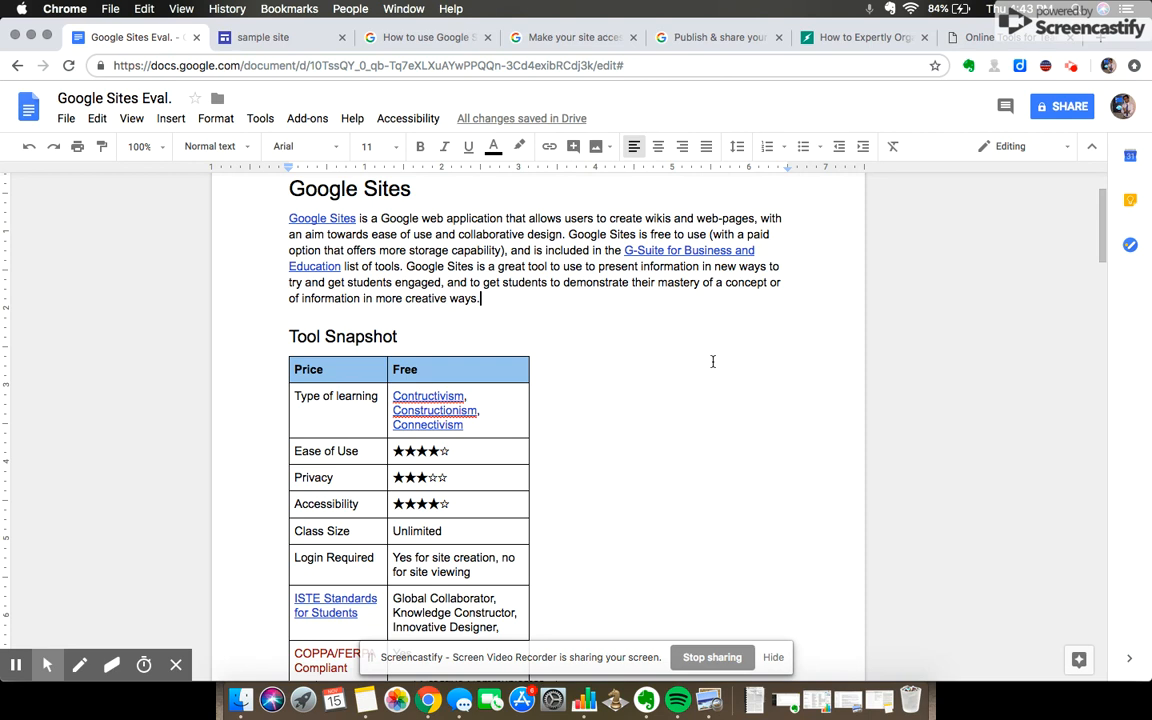
mouse_move(884, 266)
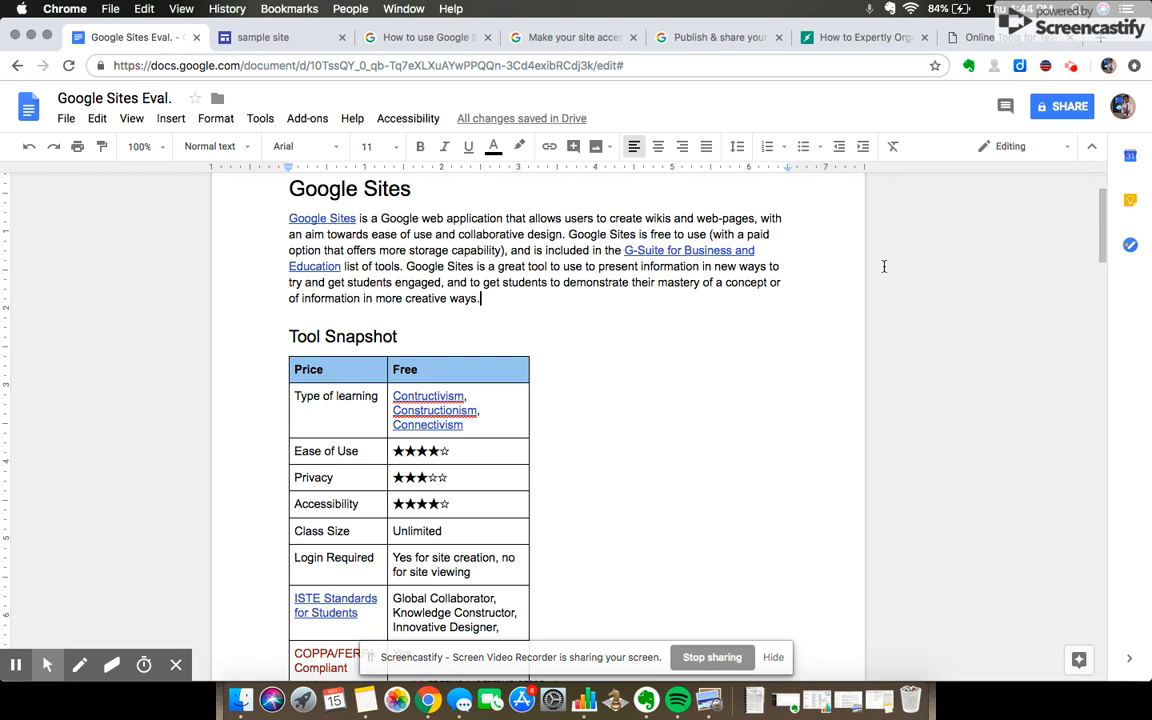
click(1000, 36)
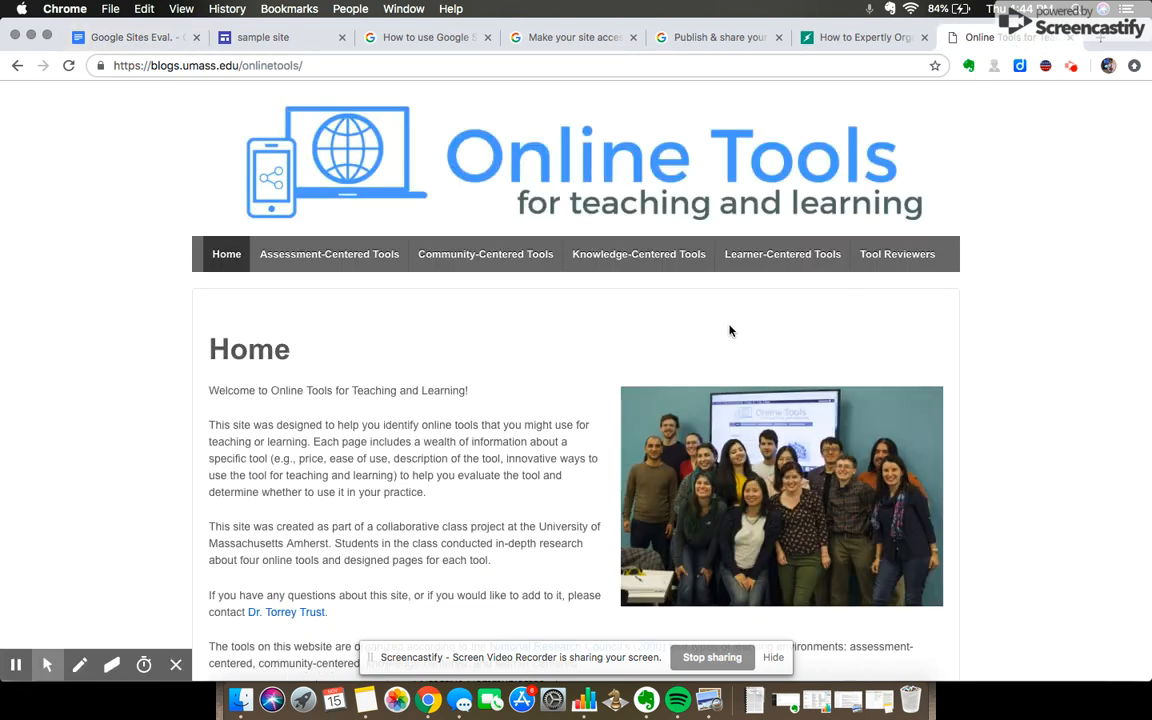
mouse_move(572, 474)
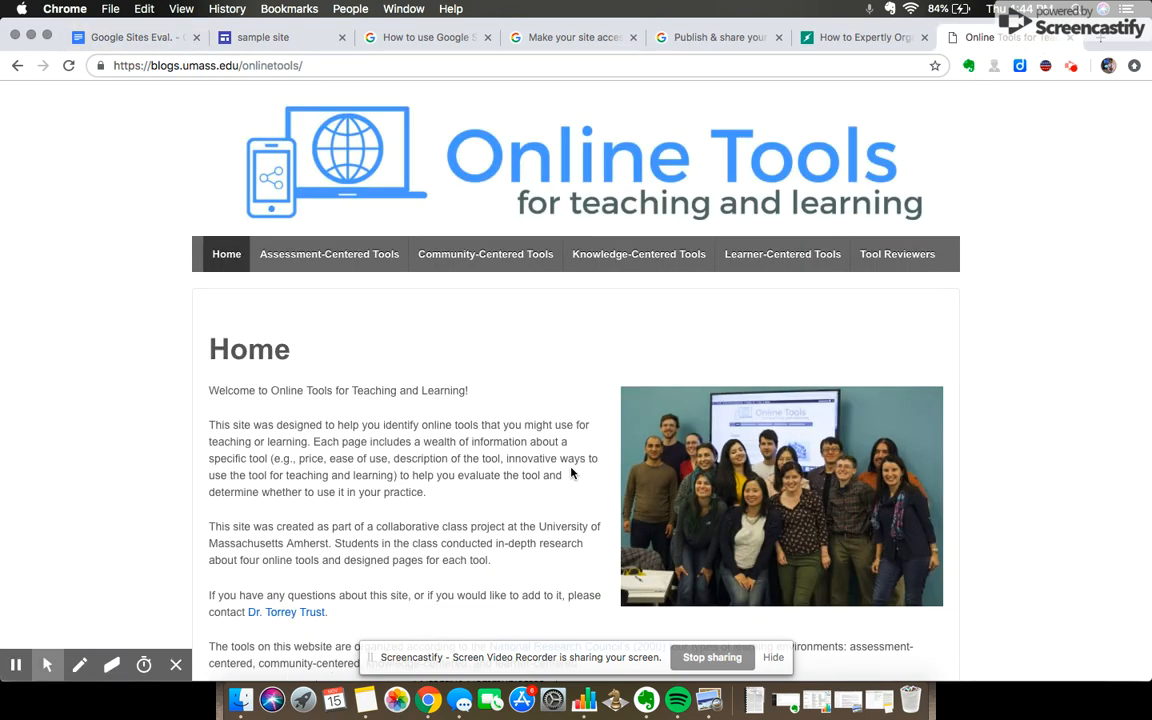